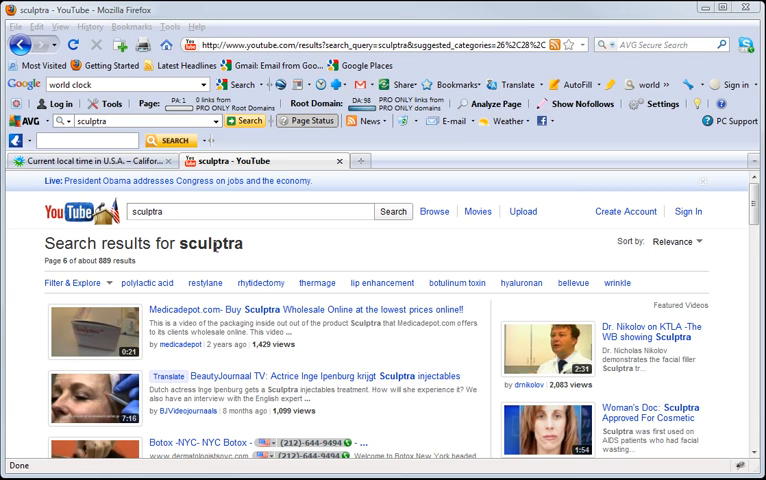
mouse_move(260, 344)
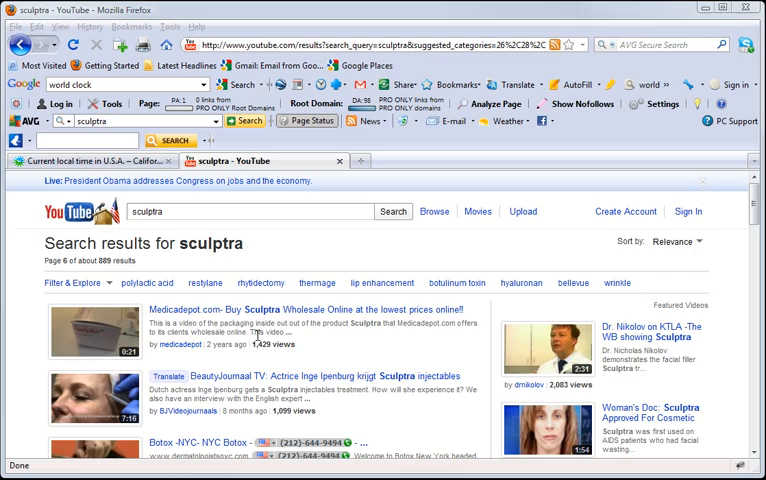
- Review the remaining sculptra page-6 results, highlighting the video uploaded 2 days ago
scroll(down, 3)
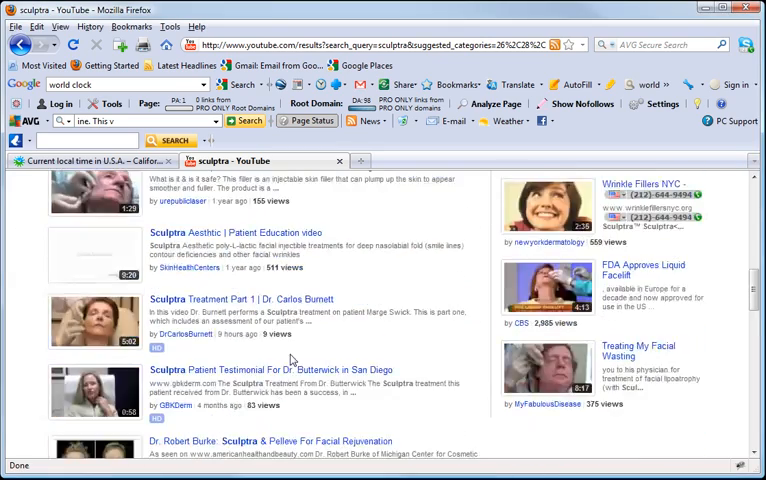
scroll(down, 3)
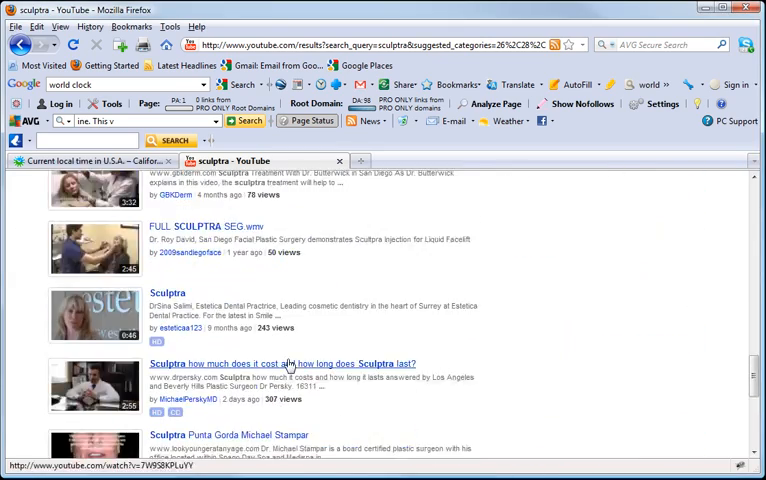
scroll(down, 3)
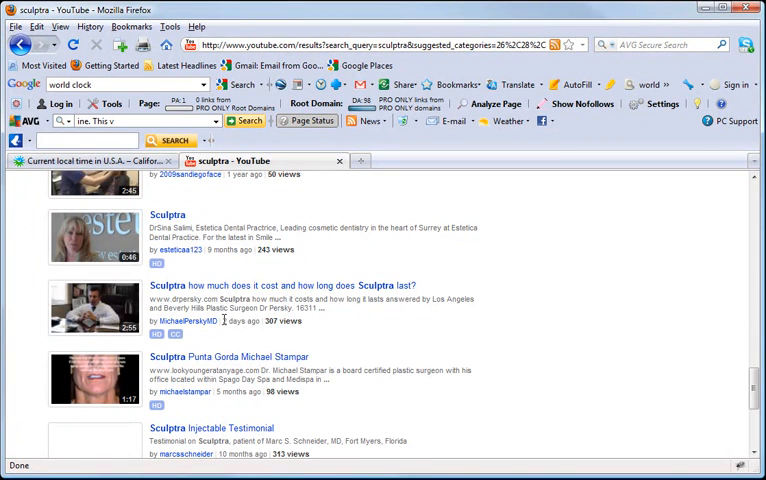
double_click(243, 322)
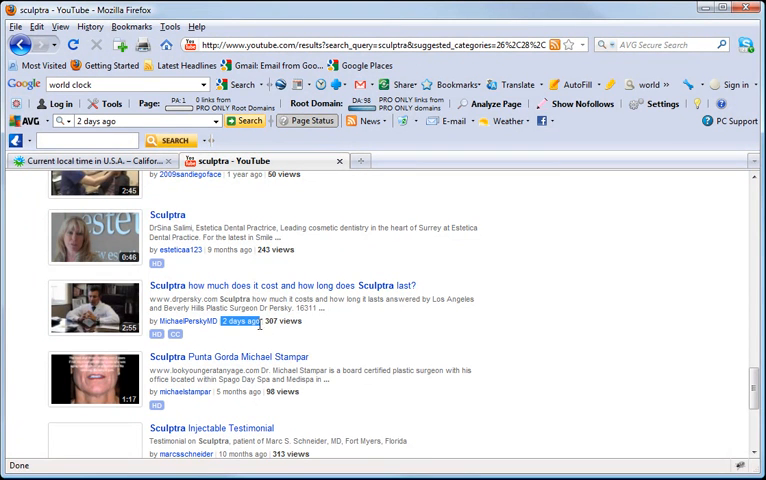
scroll(down, 3)
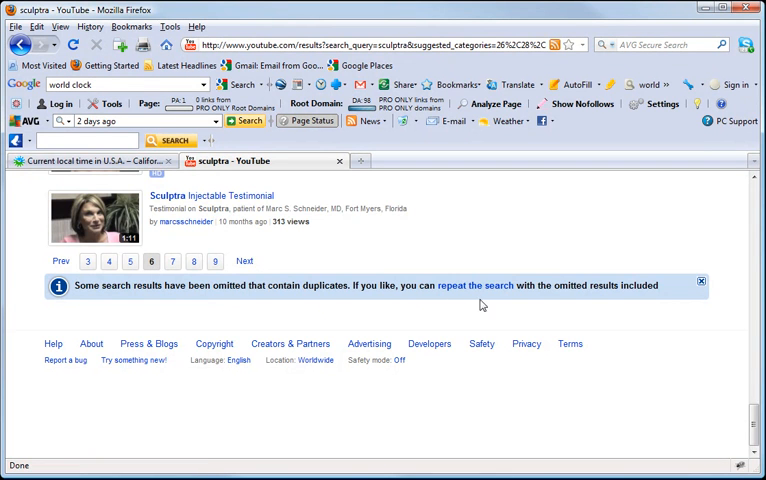
- Switch to the timeanddate.com page showing Los Angeles local time
click(90, 161)
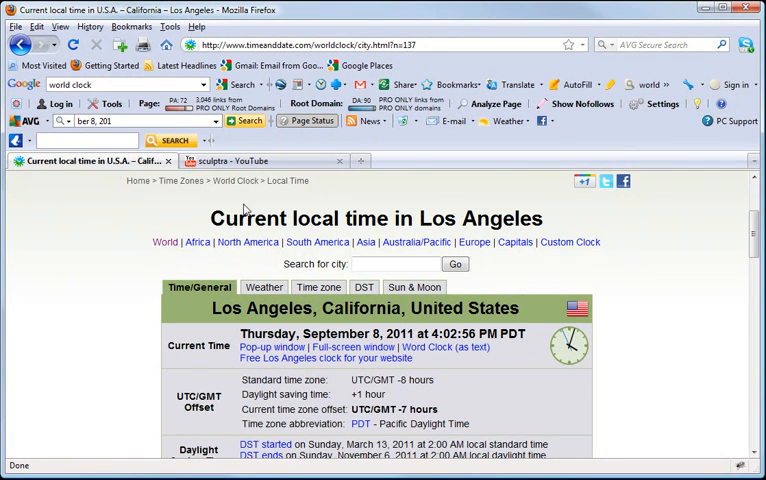
click(265, 161)
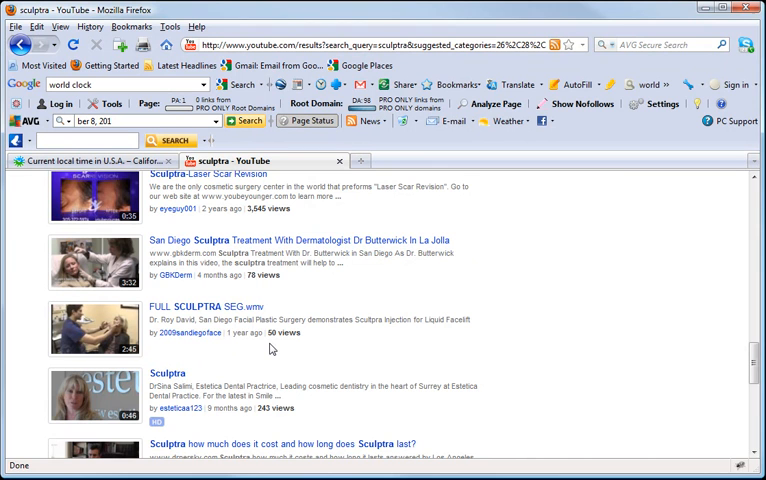
mouse_move(191, 288)
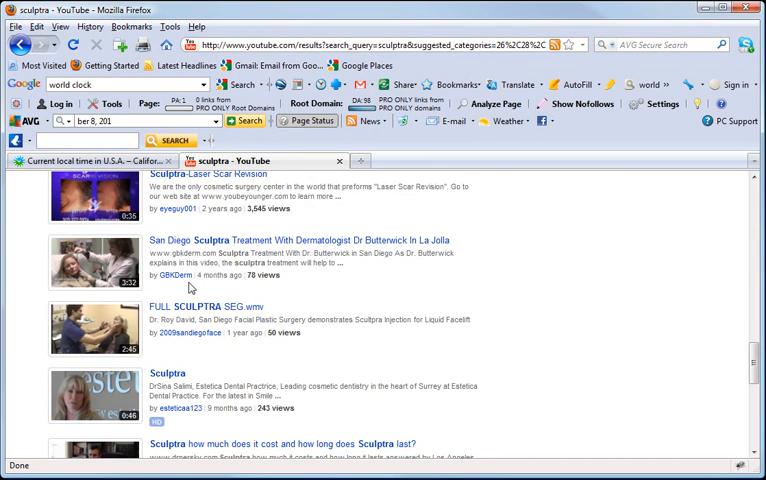
mouse_move(245, 362)
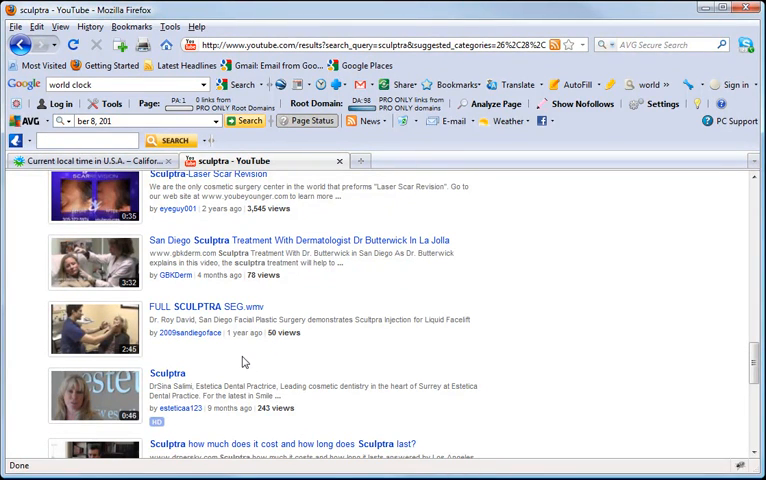
mouse_move(266, 372)
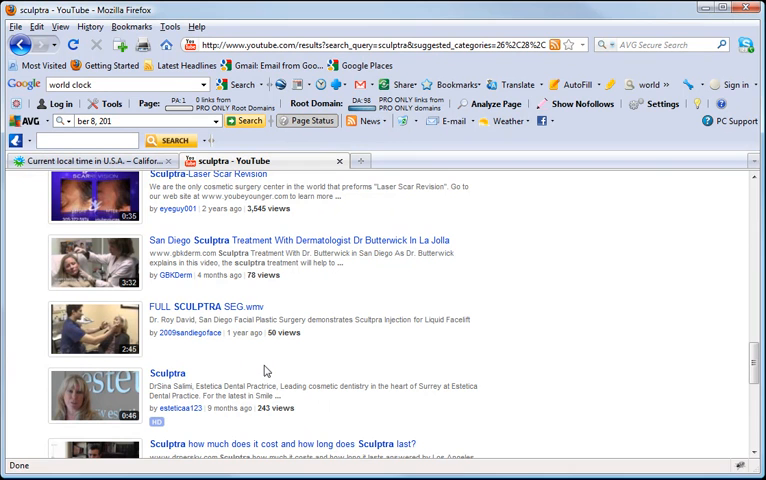
mouse_move(227, 296)
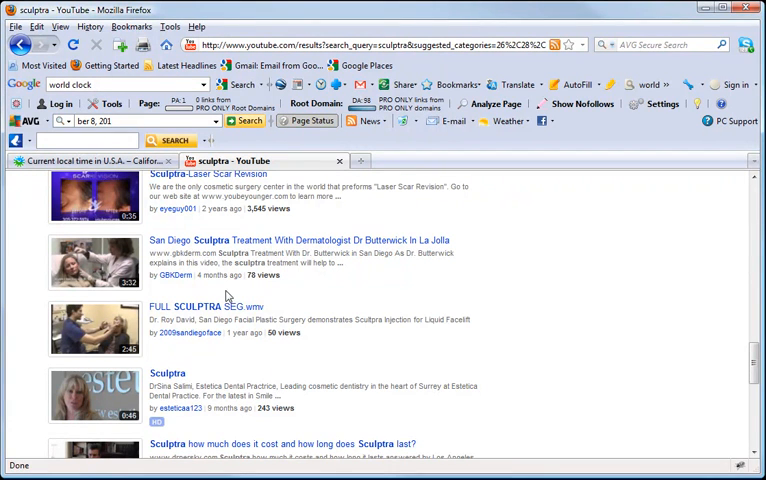